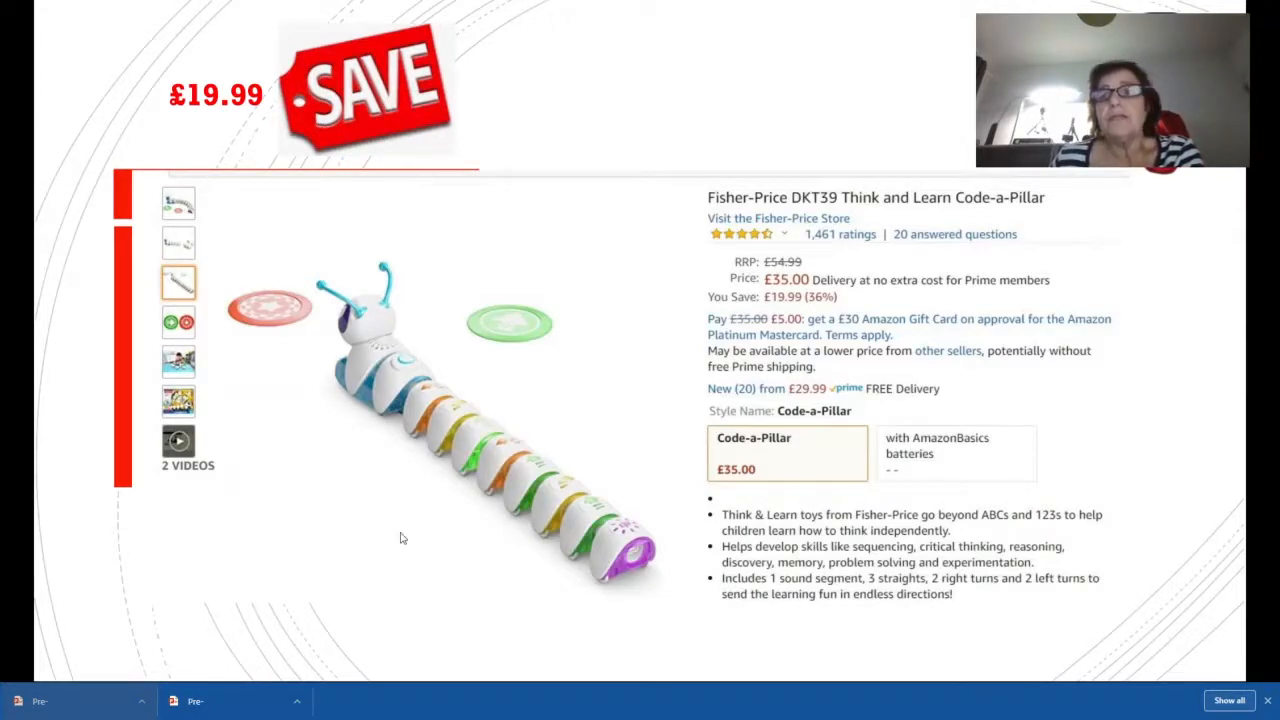
{"action": "mouse_move", "coordinate": [530, 512]}
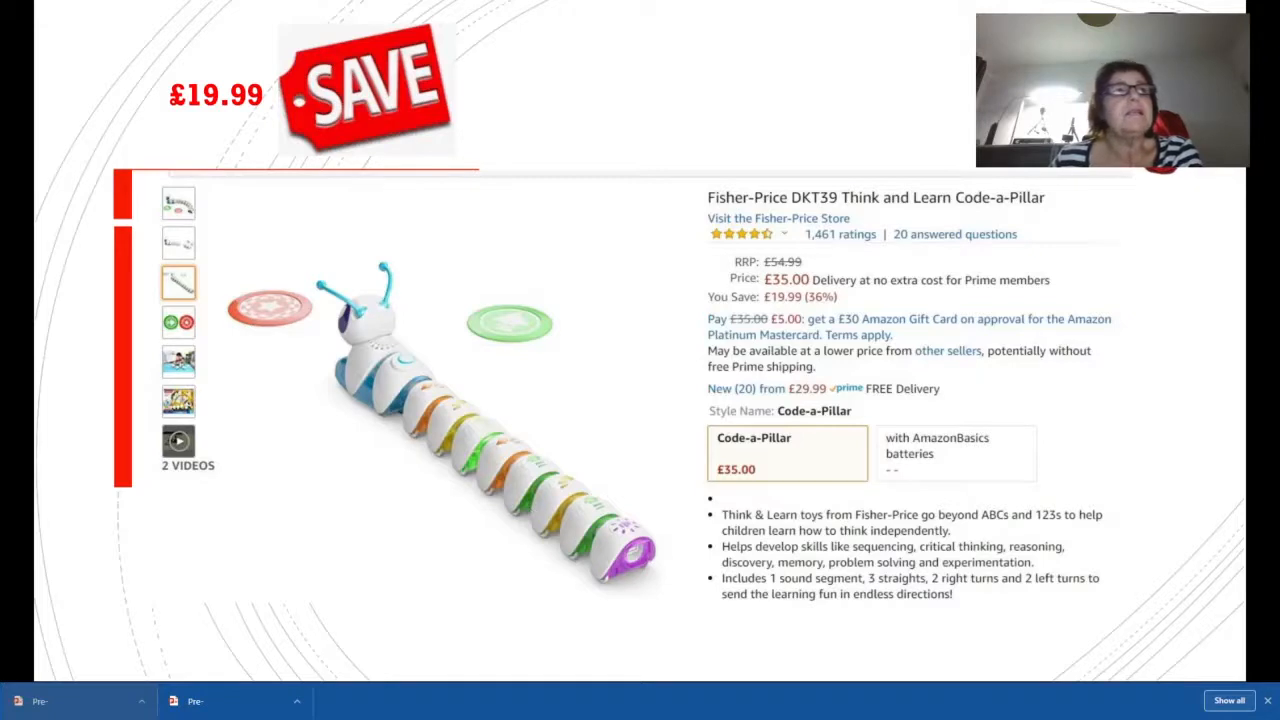
{"action": "mouse_move", "coordinate": [530, 508]}
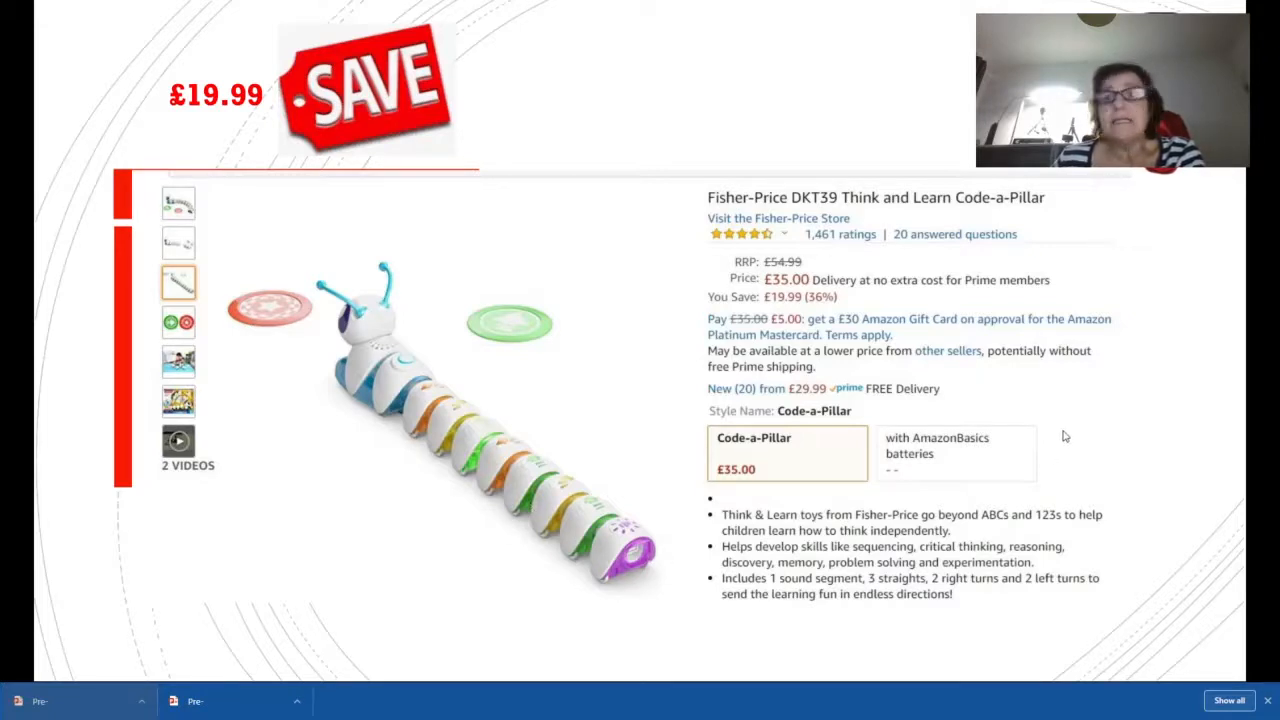
{"action": "mouse_move", "coordinate": [1016, 246]}
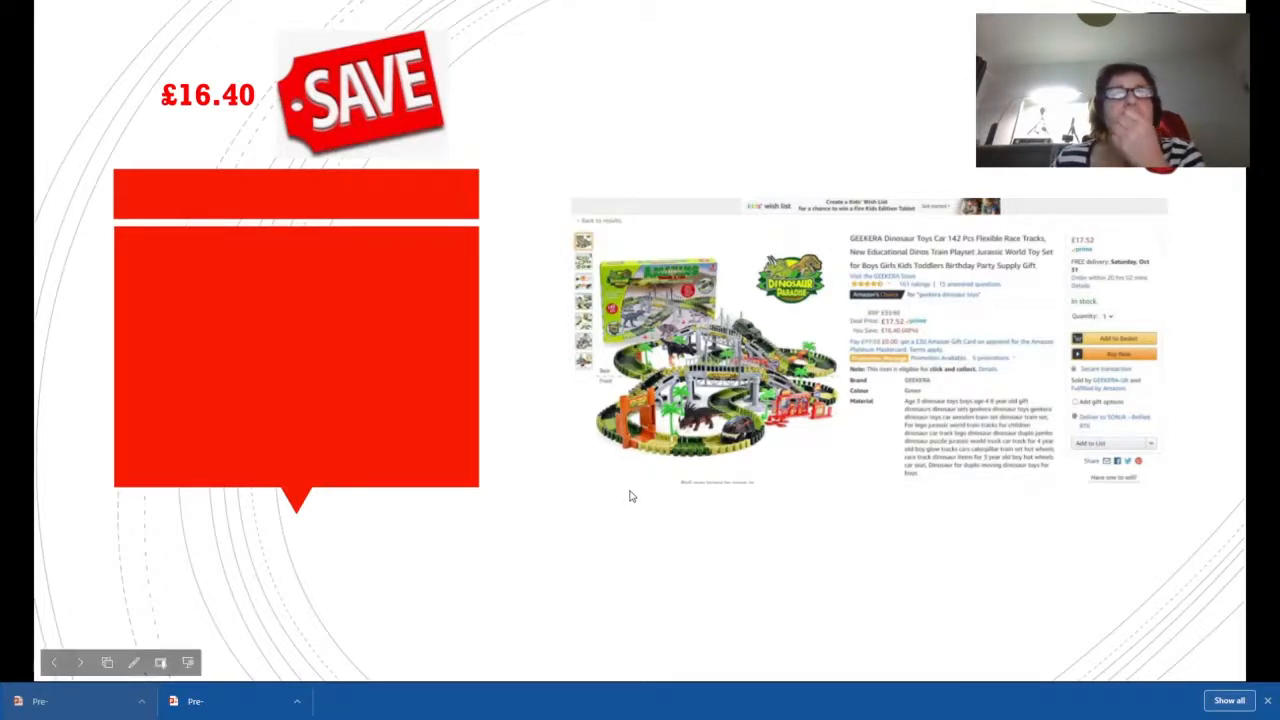
{"action": "mouse_move", "coordinate": [740, 544]}
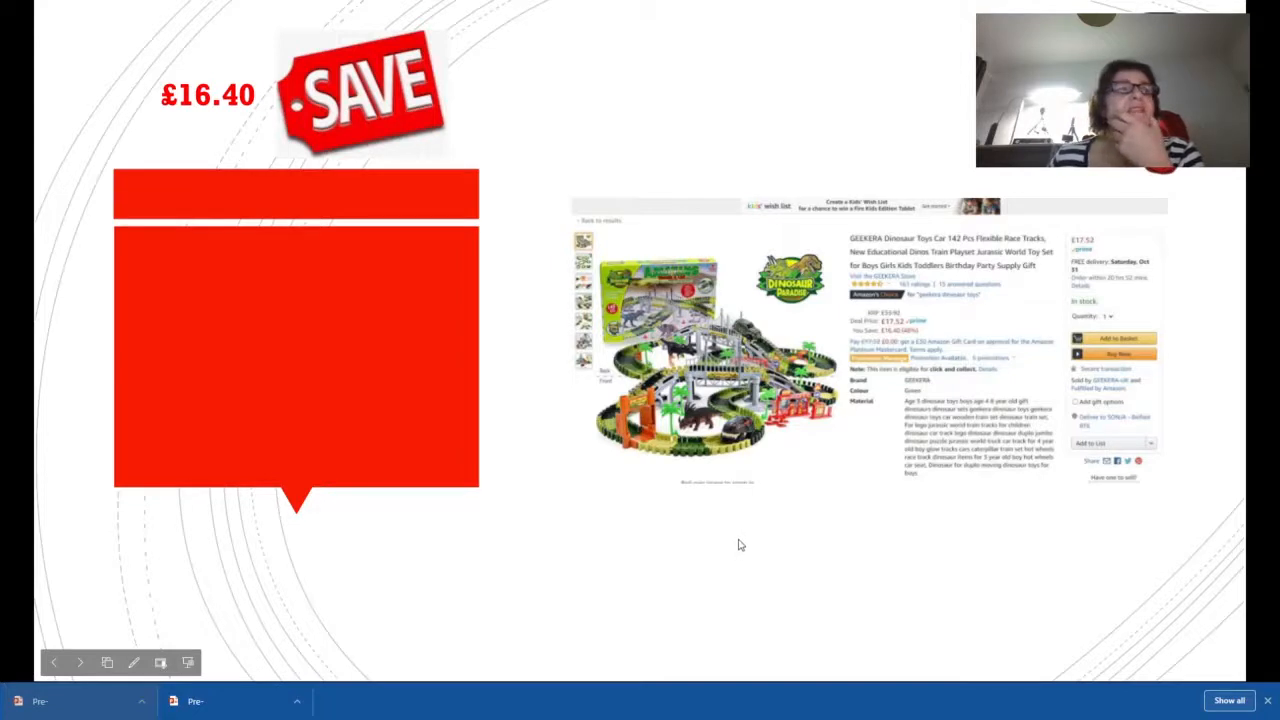
{"action": "mouse_move", "coordinate": [636, 566]}
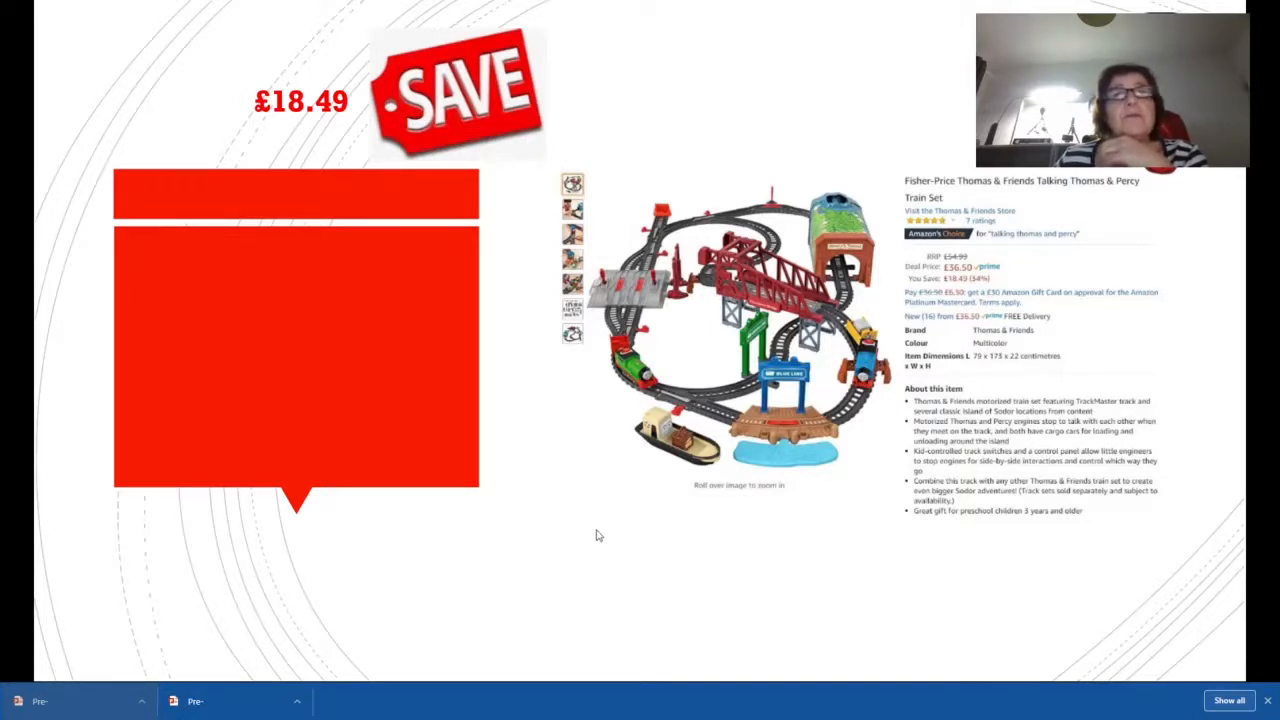
{"action": "mouse_move", "coordinate": [644, 538]}
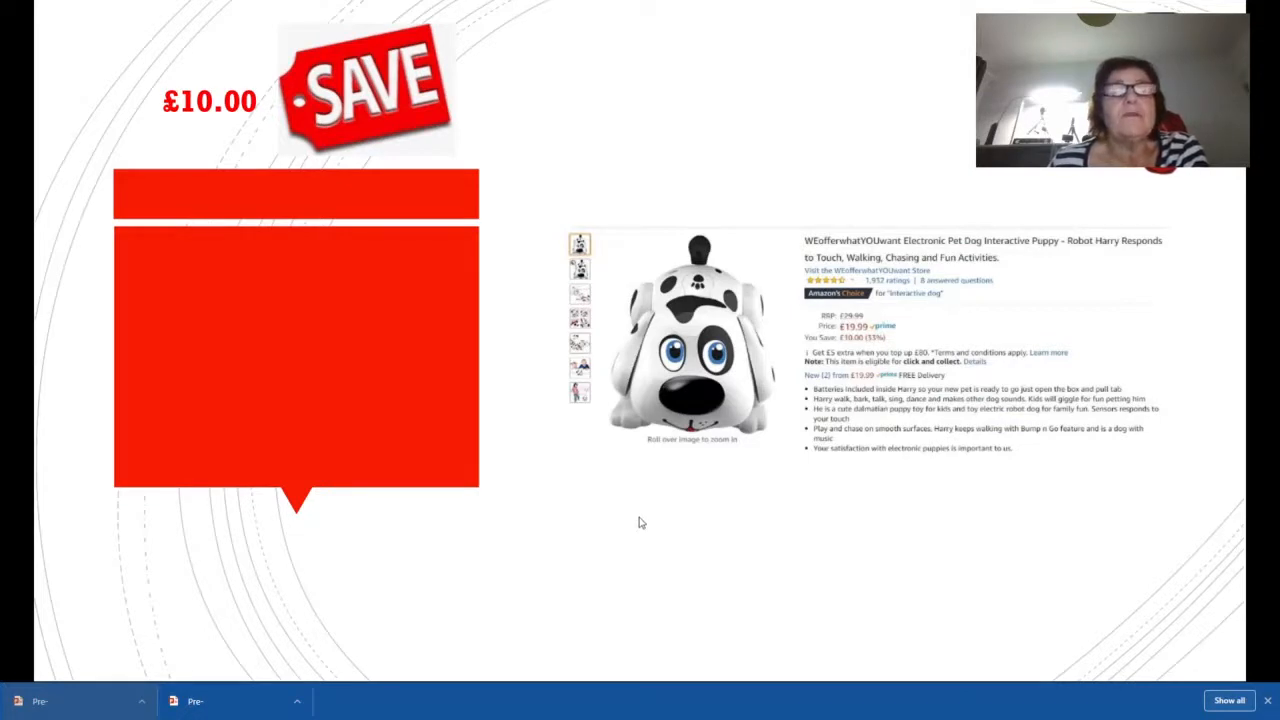
{"action": "mouse_move", "coordinate": [632, 540]}
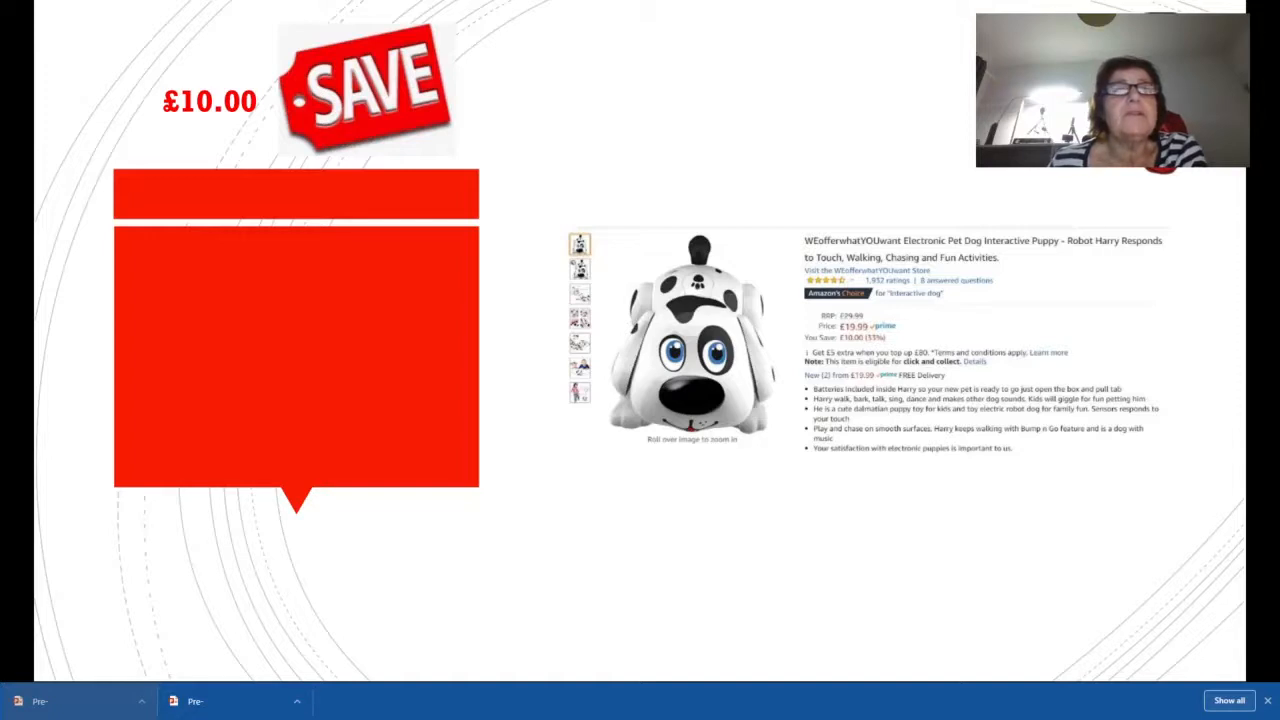
{"action": "mouse_move", "coordinate": [638, 528]}
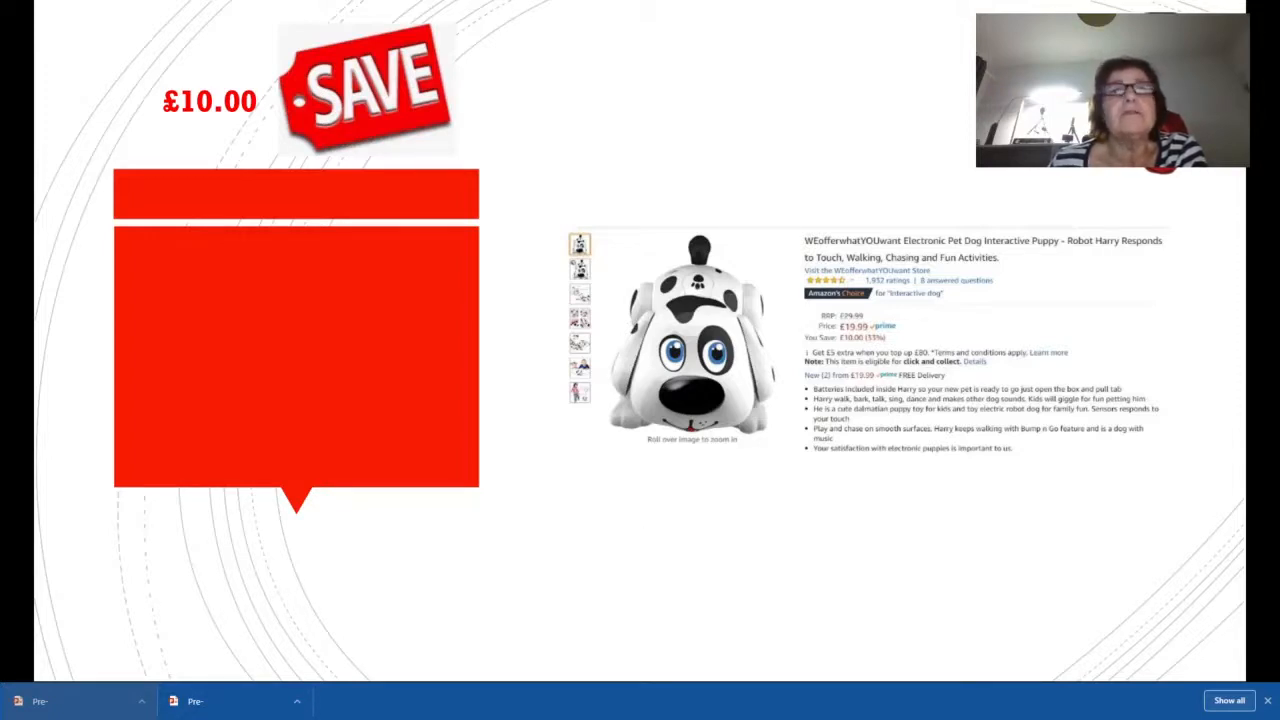
{"action": "mouse_move", "coordinate": [638, 528]}
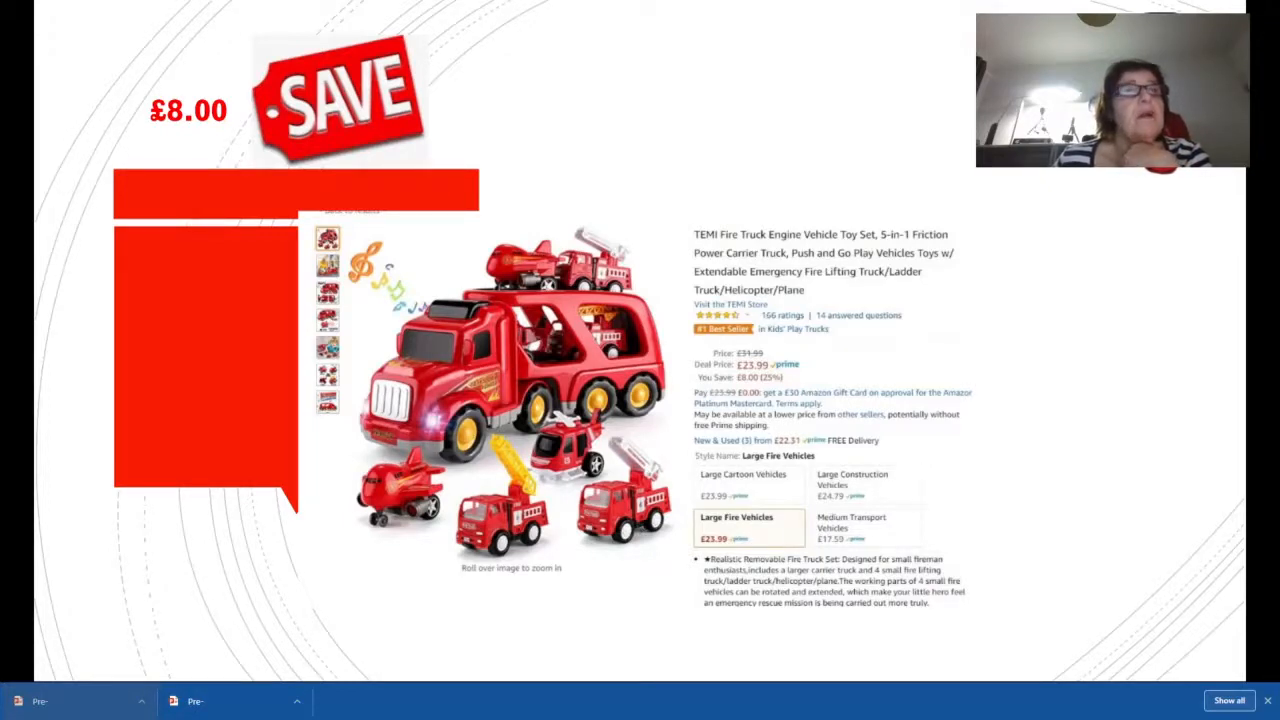
{"action": "mouse_move", "coordinate": [1062, 348]}
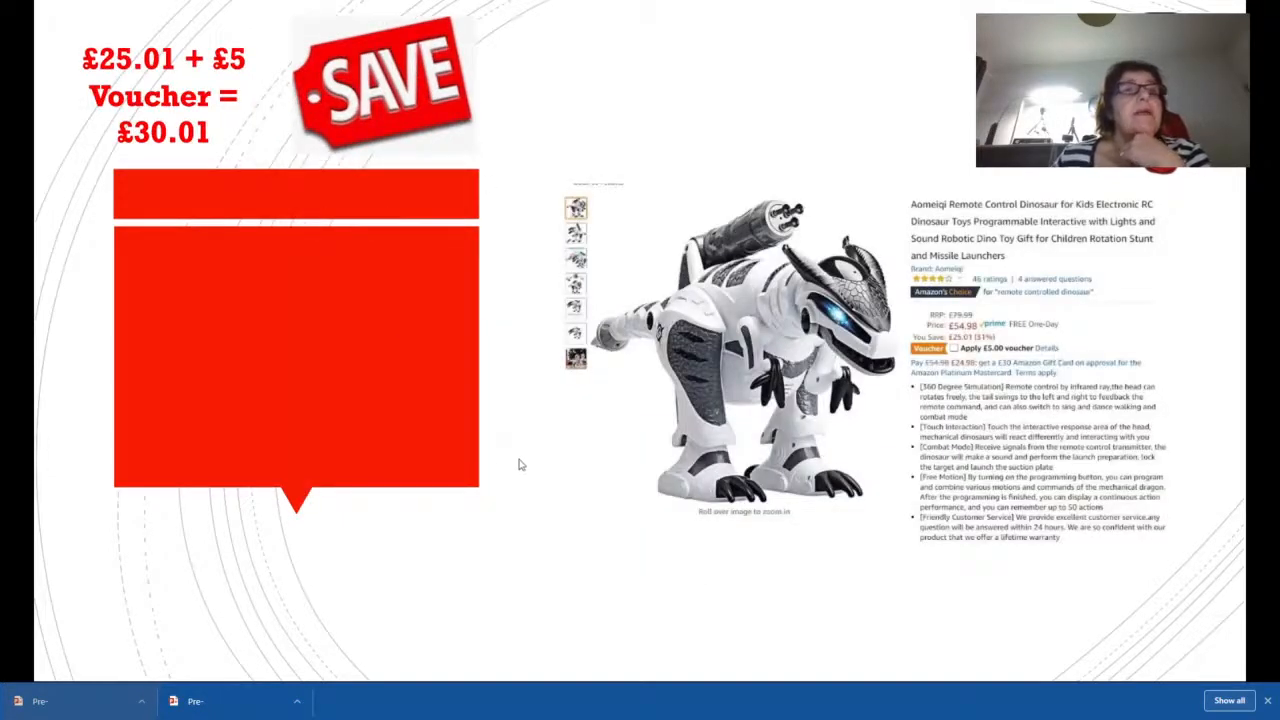
{"action": "mouse_move", "coordinate": [548, 498]}
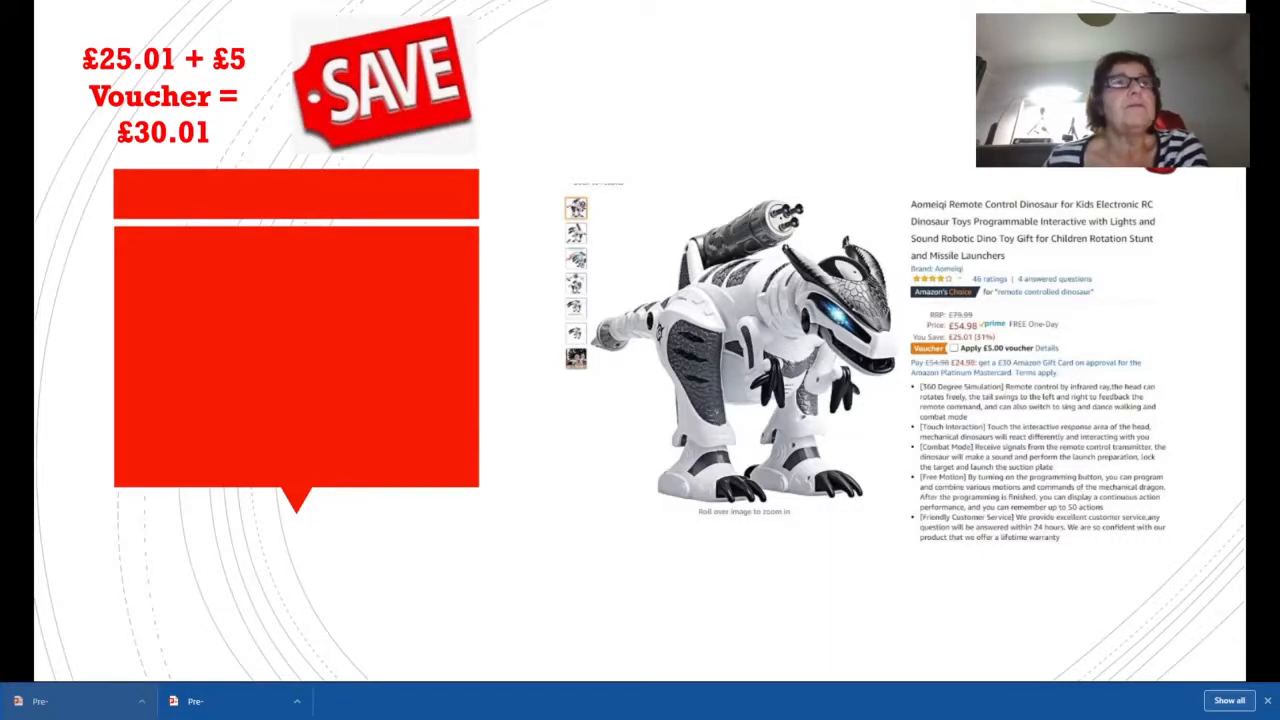
{"action": "mouse_move", "coordinate": [544, 472]}
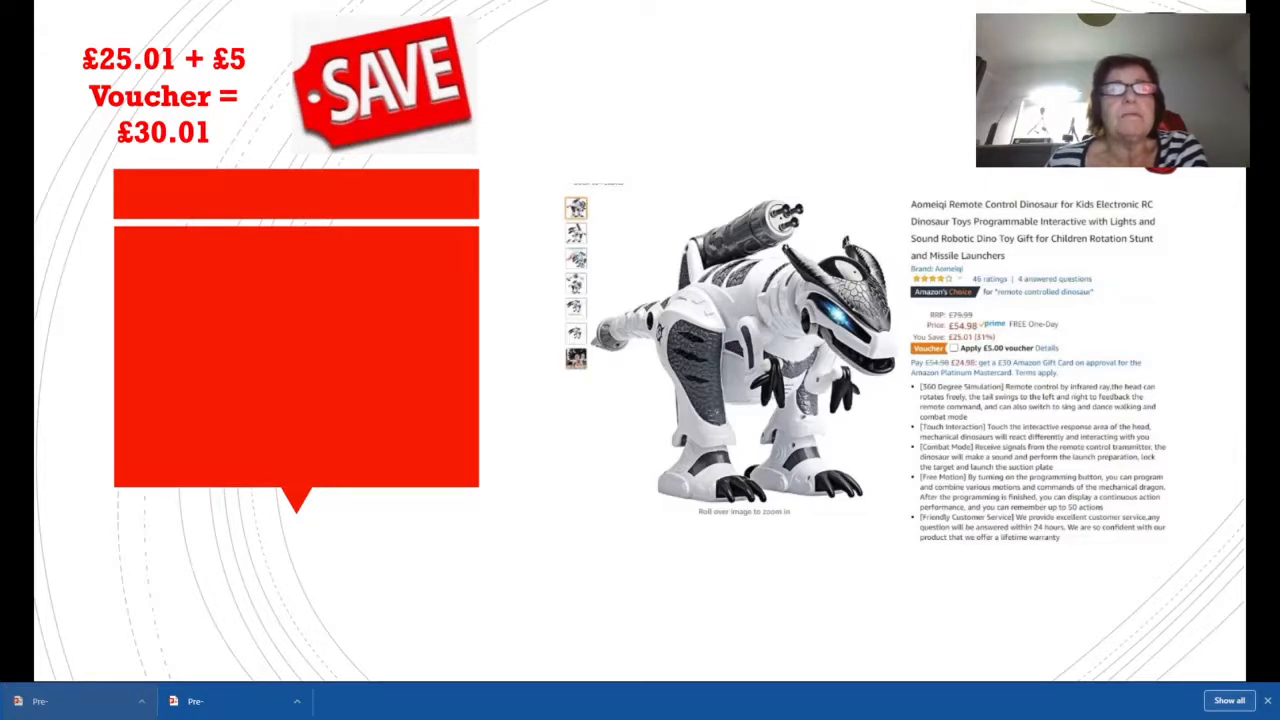
{"action": "mouse_move", "coordinate": [648, 544]}
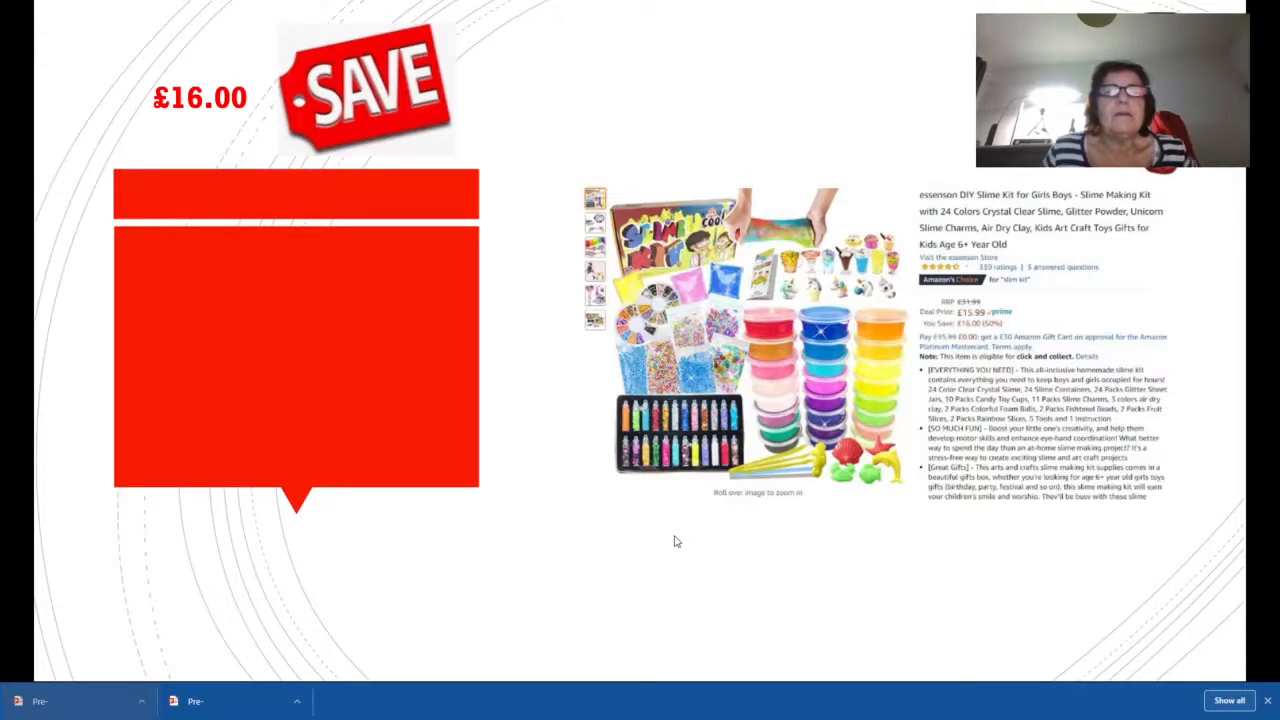
{"action": "mouse_move", "coordinate": [680, 540]}
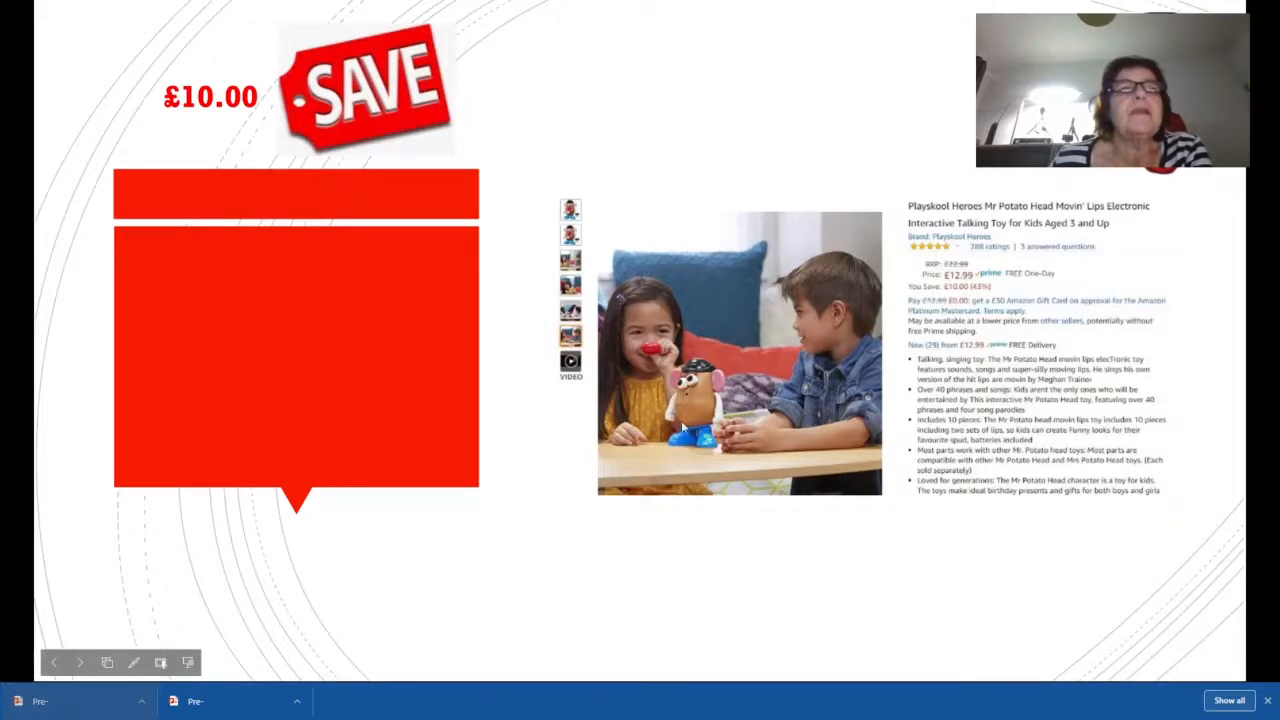
{"action": "mouse_move", "coordinate": [686, 476]}
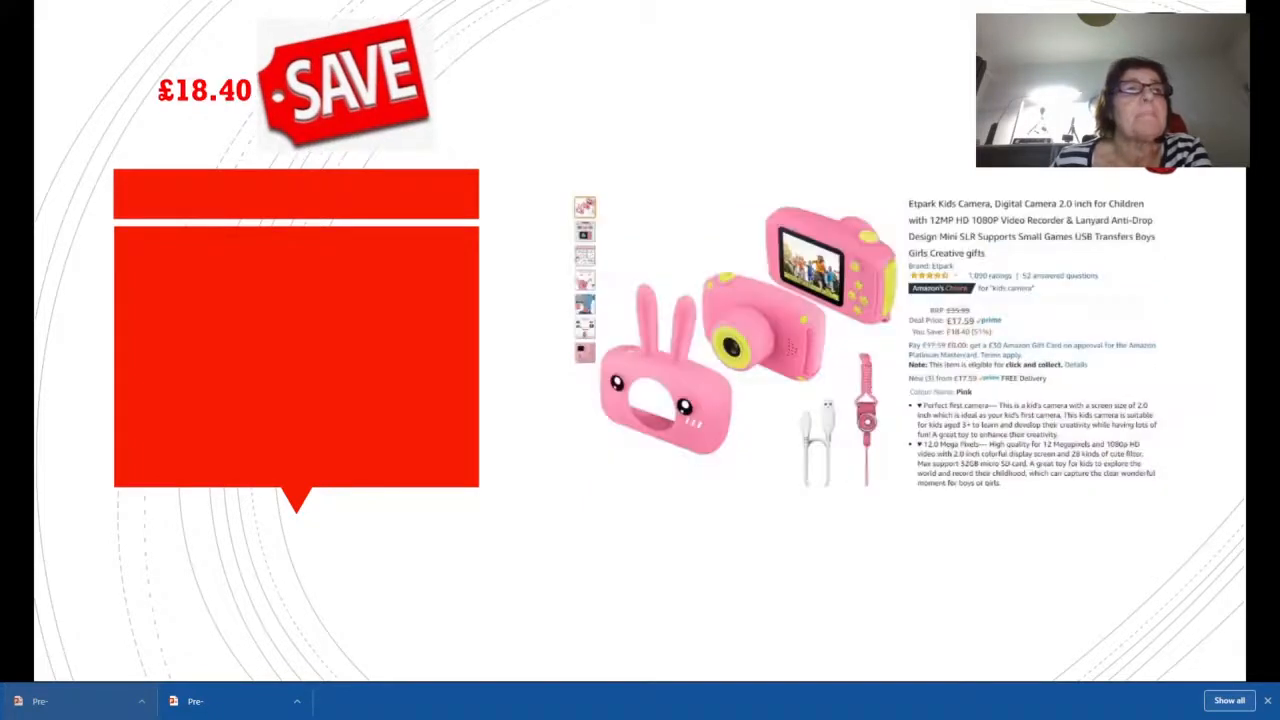
{"action": "mouse_move", "coordinate": [558, 540]}
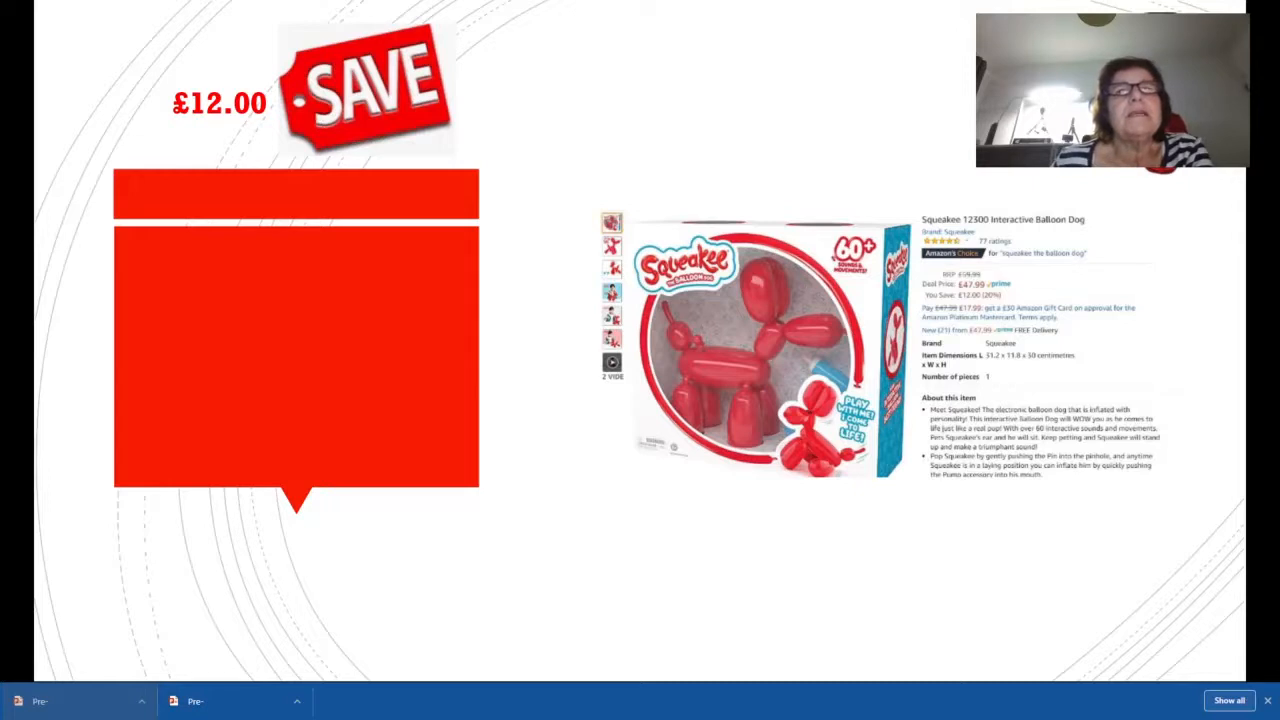
{"action": "mouse_move", "coordinate": [564, 542]}
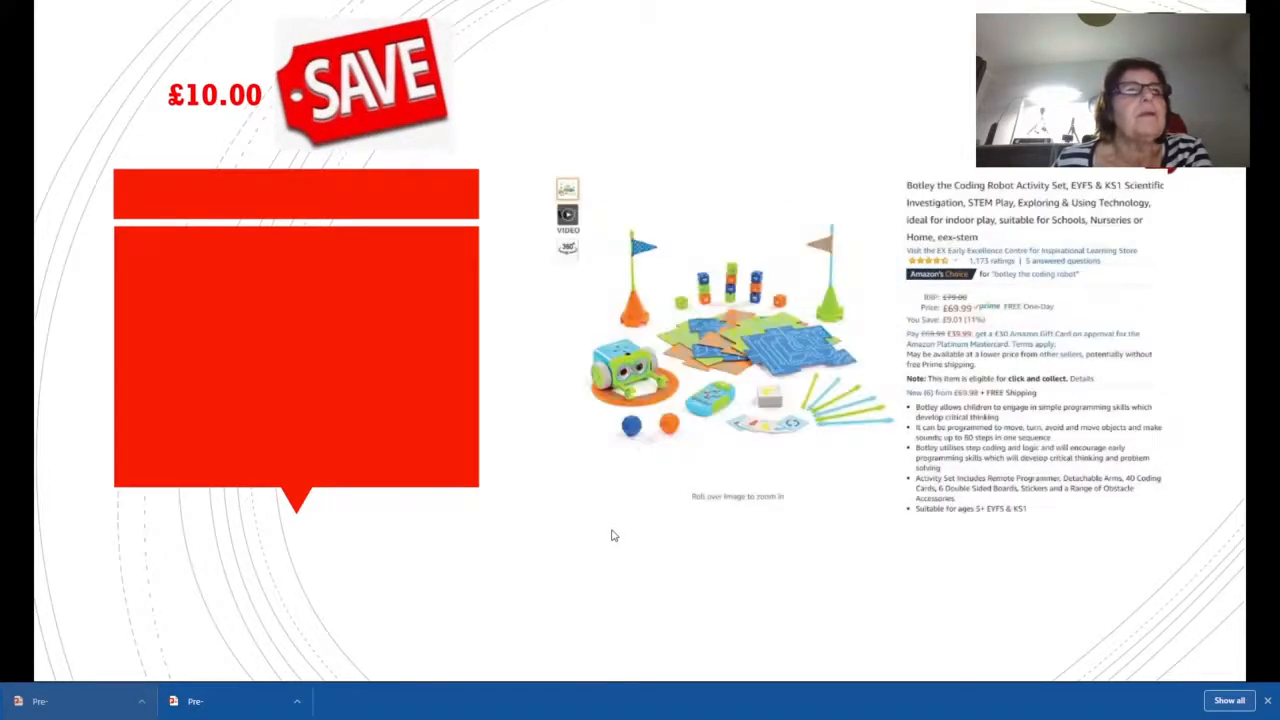
{"action": "mouse_move", "coordinate": [618, 540]}
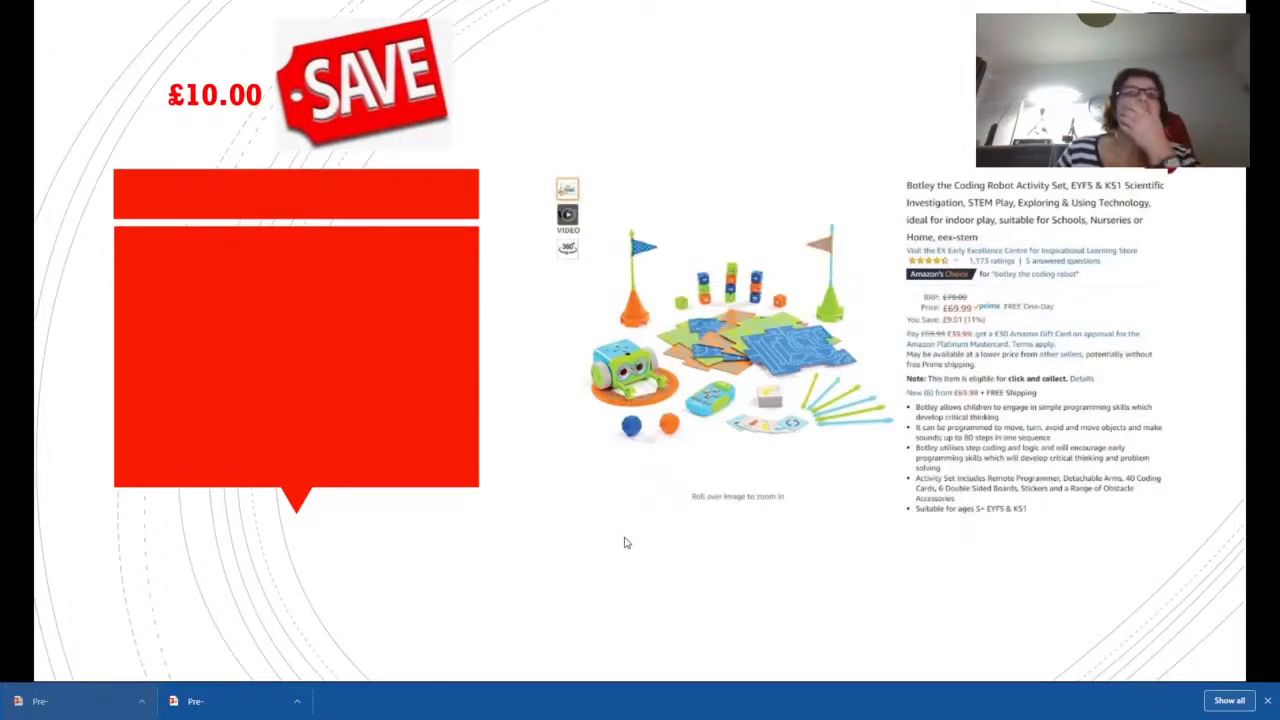
{"action": "mouse_move", "coordinate": [638, 518]}
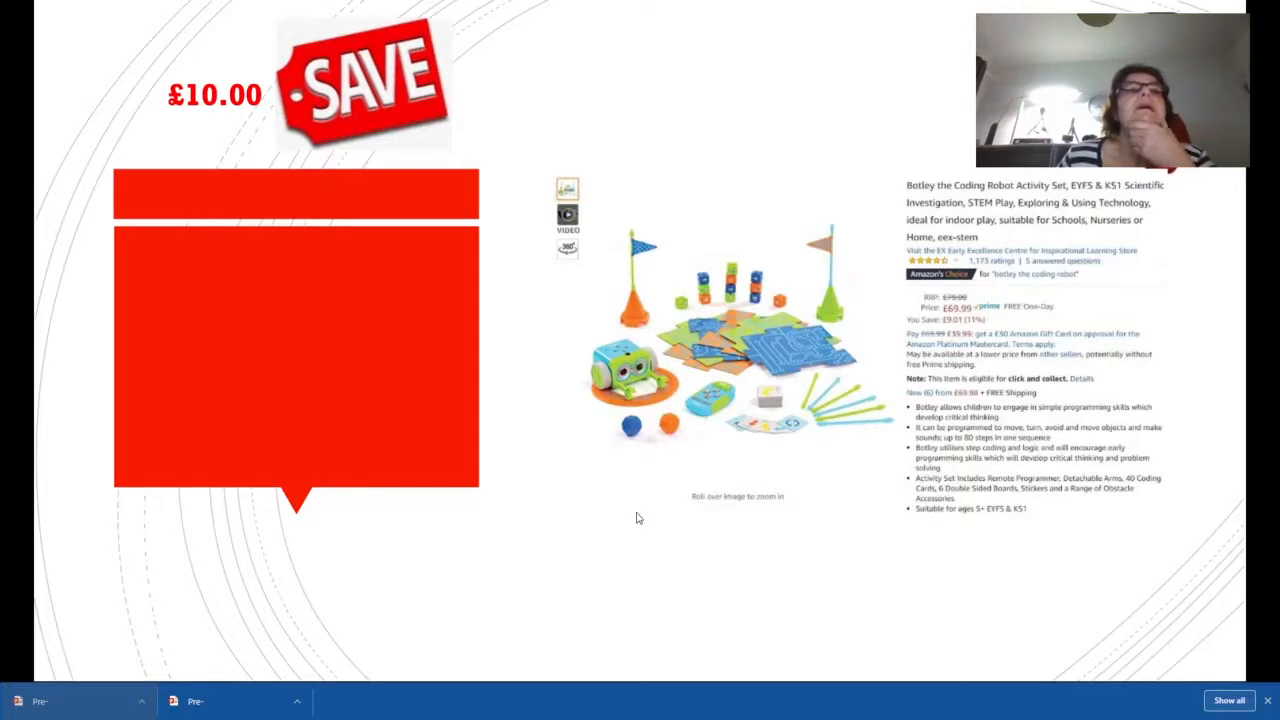
{"action": "mouse_move", "coordinate": [804, 532]}
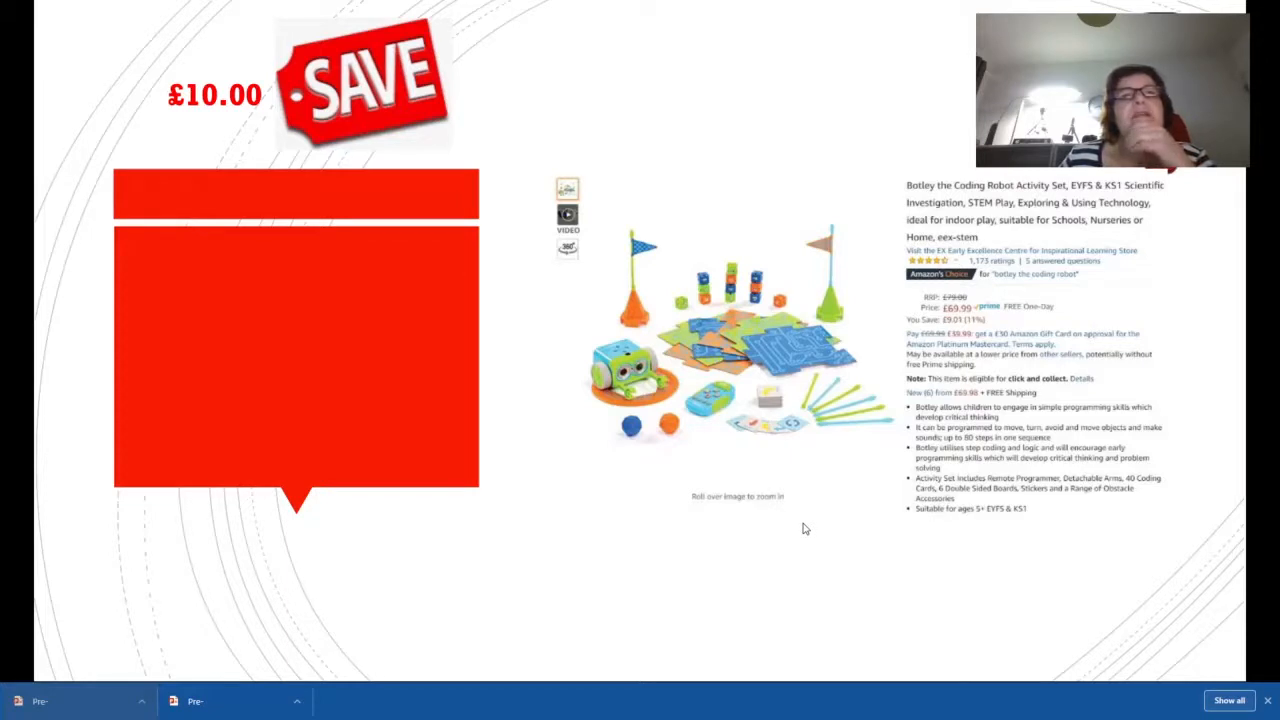
{"action": "mouse_move", "coordinate": [792, 510]}
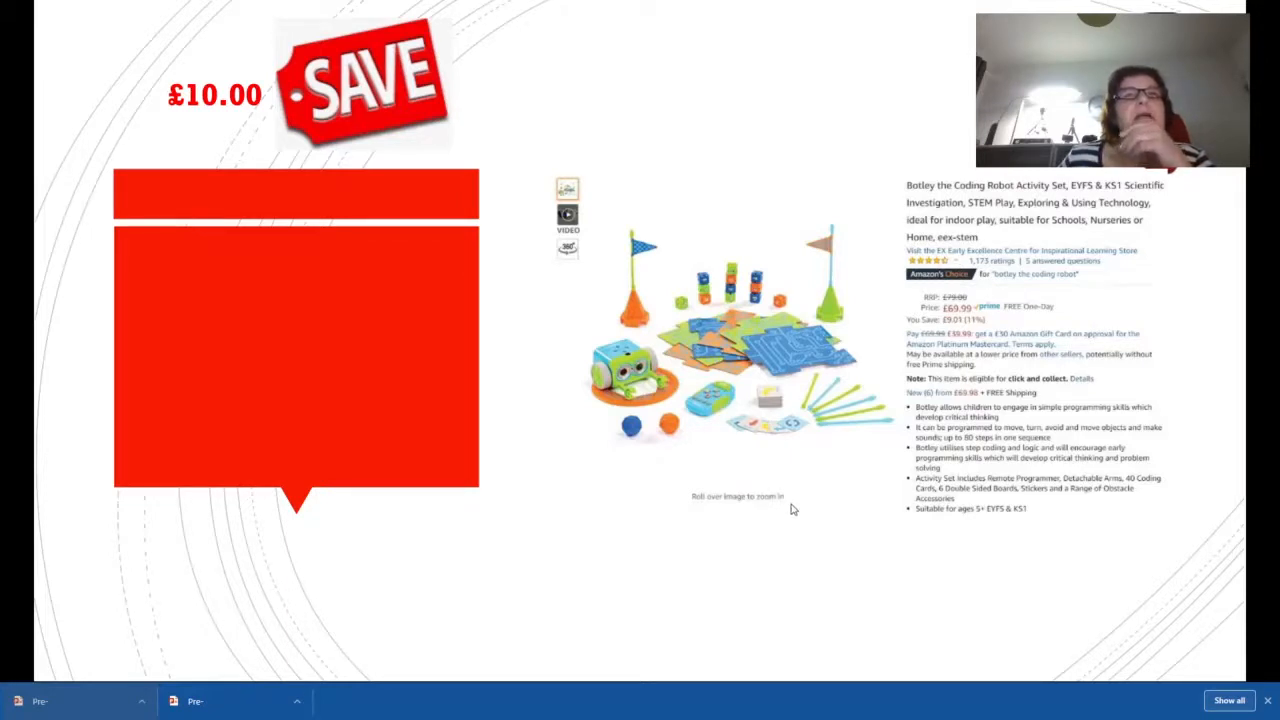
{"action": "mouse_move", "coordinate": [780, 544]}
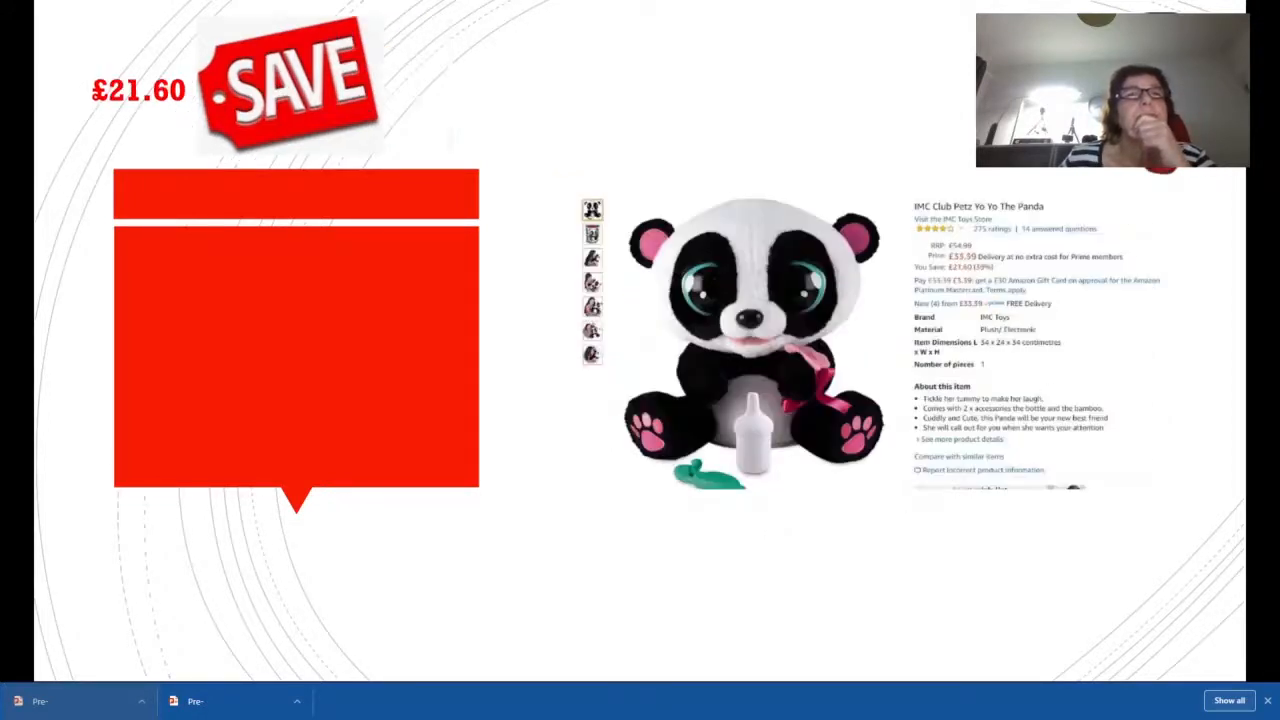
{"action": "mouse_move", "coordinate": [778, 534]}
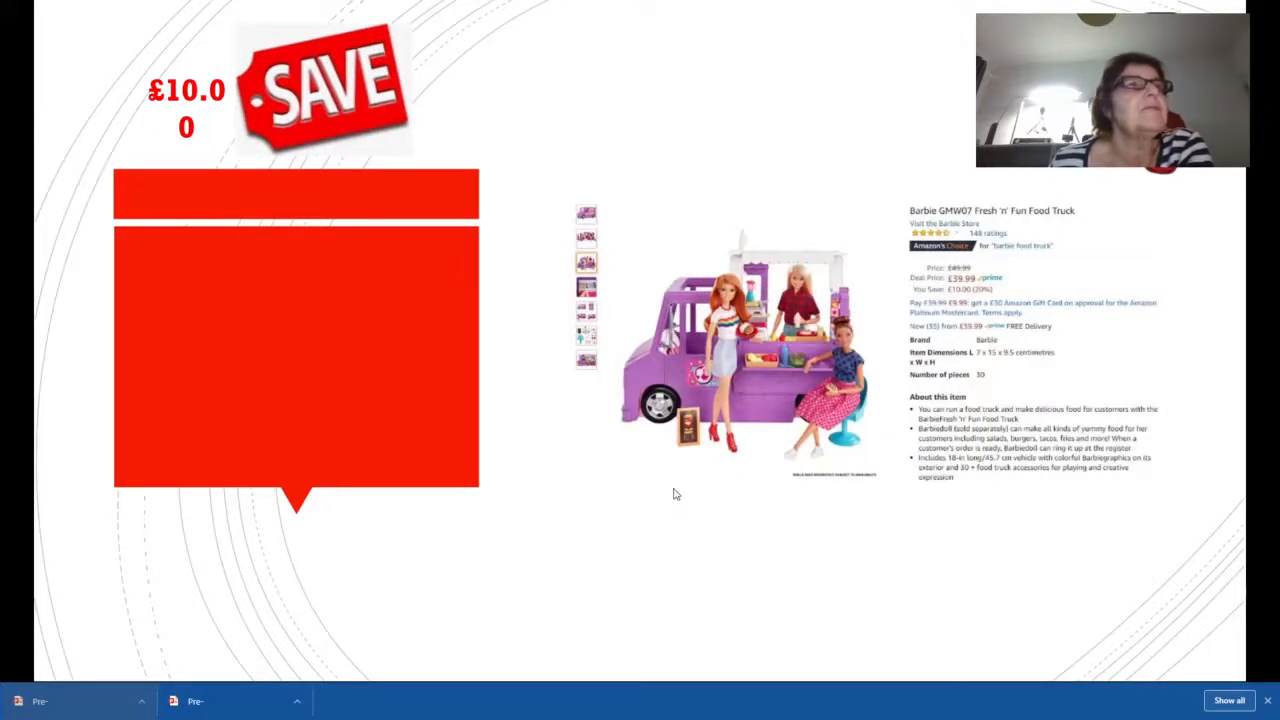
{"action": "mouse_move", "coordinate": [600, 496]}
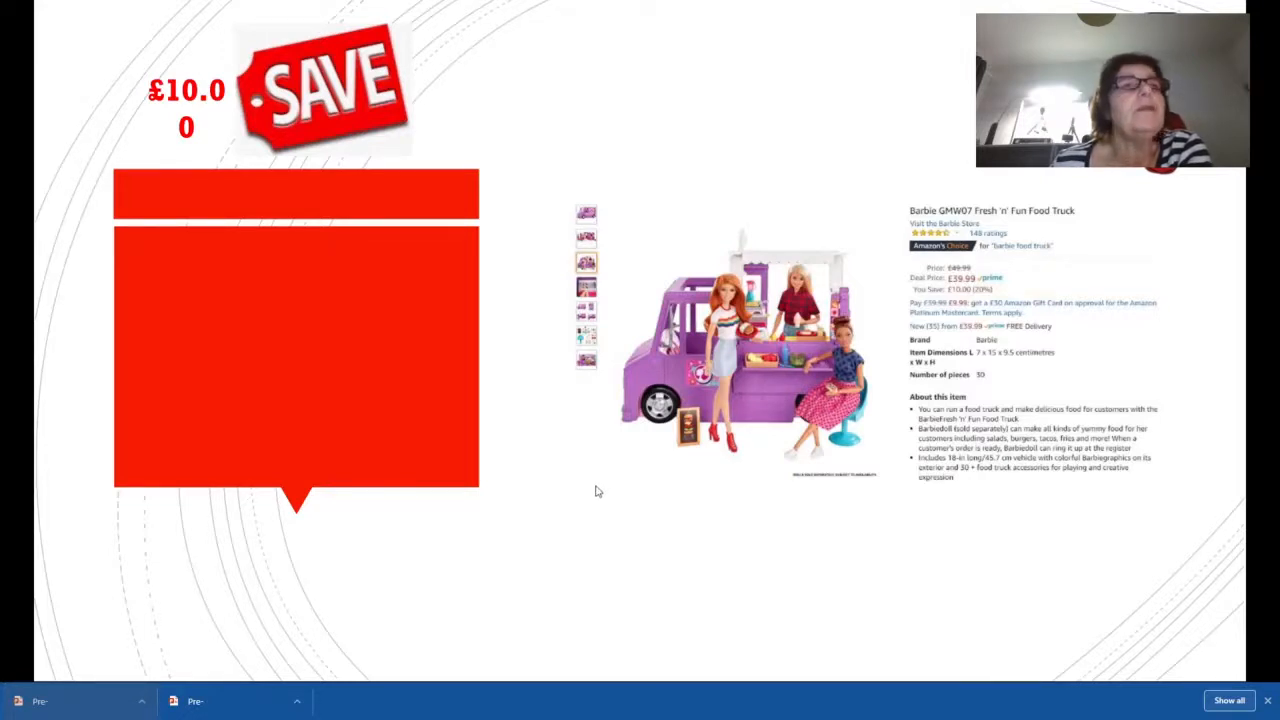
{"action": "mouse_move", "coordinate": [572, 512]}
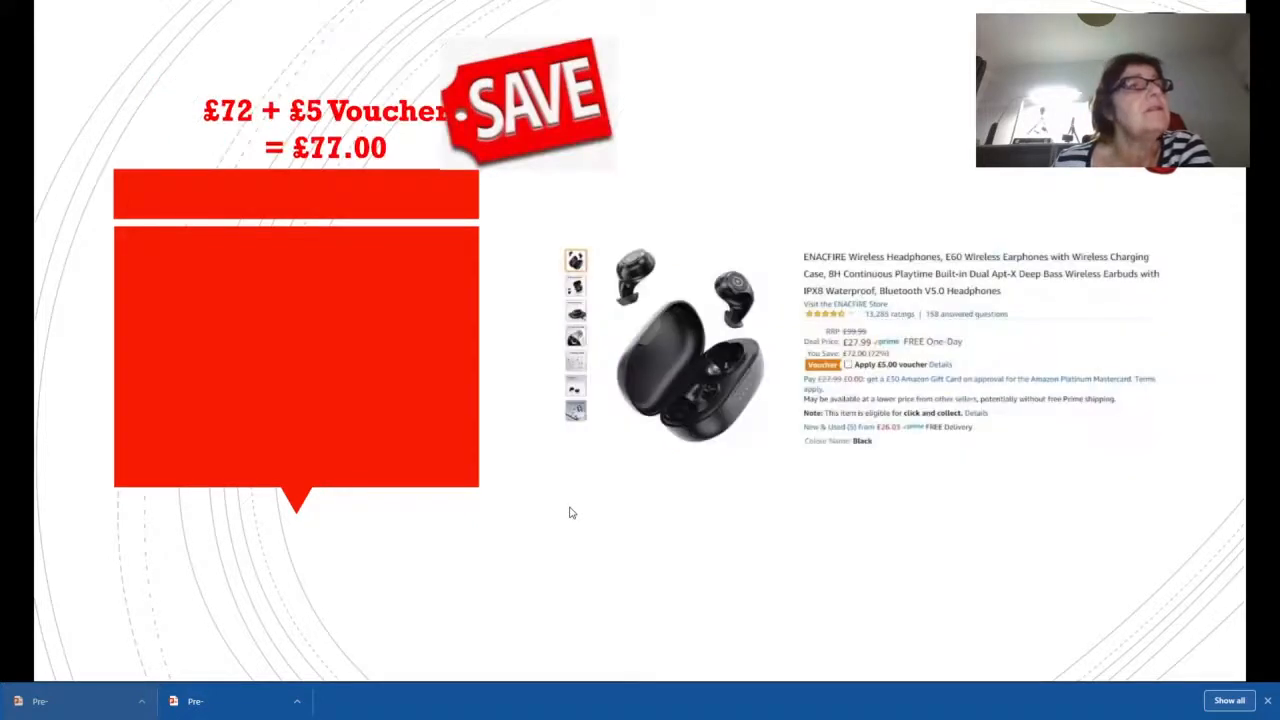
{"action": "mouse_move", "coordinate": [584, 496]}
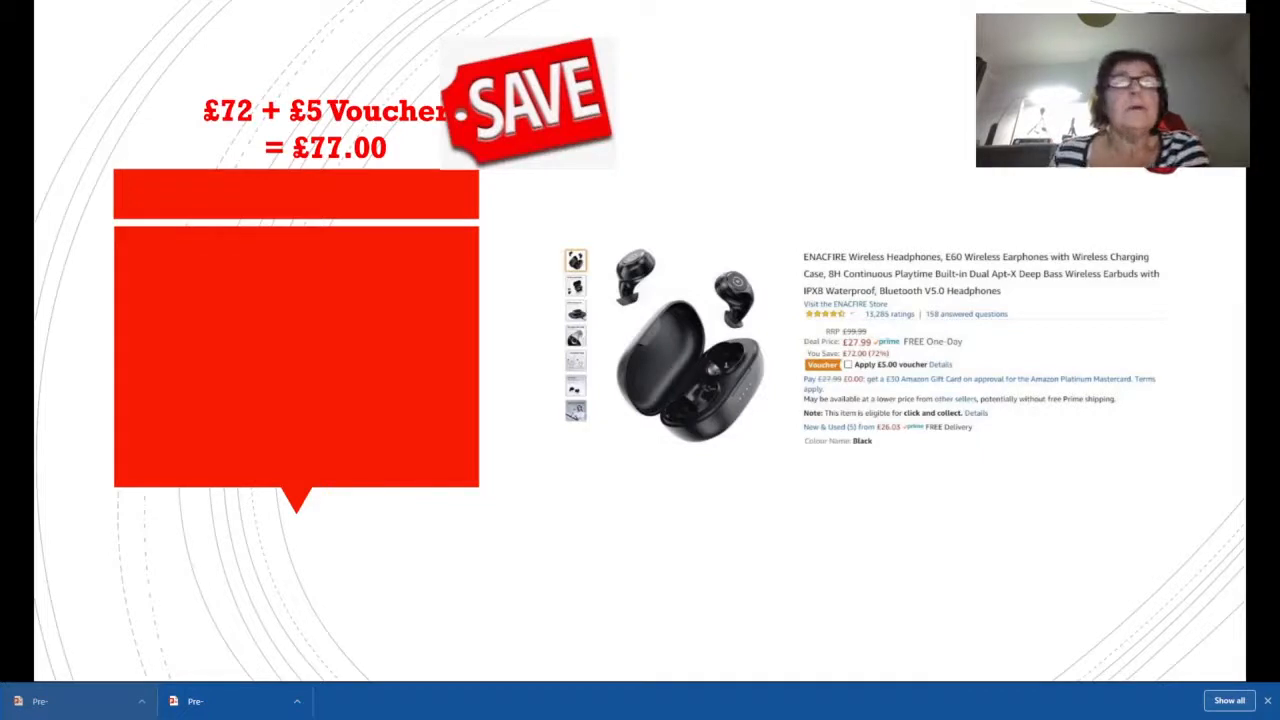
{"action": "mouse_move", "coordinate": [584, 460]}
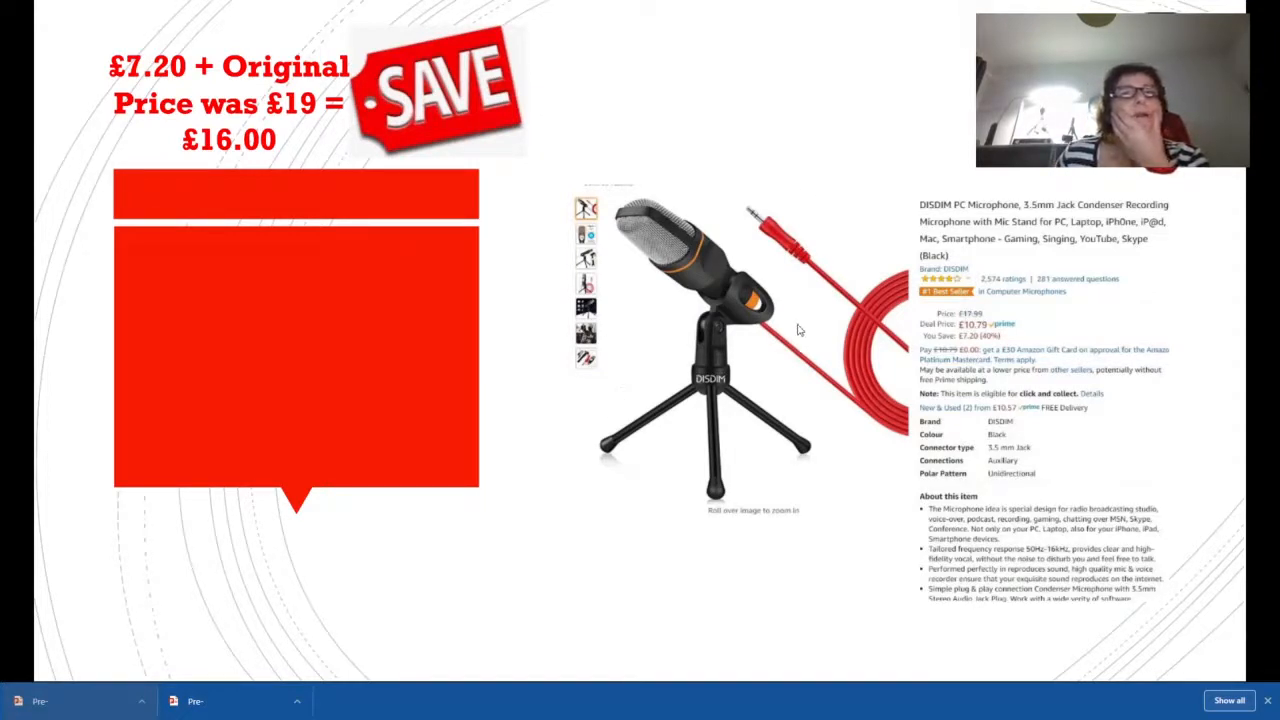
{"action": "mouse_move", "coordinate": [964, 324]}
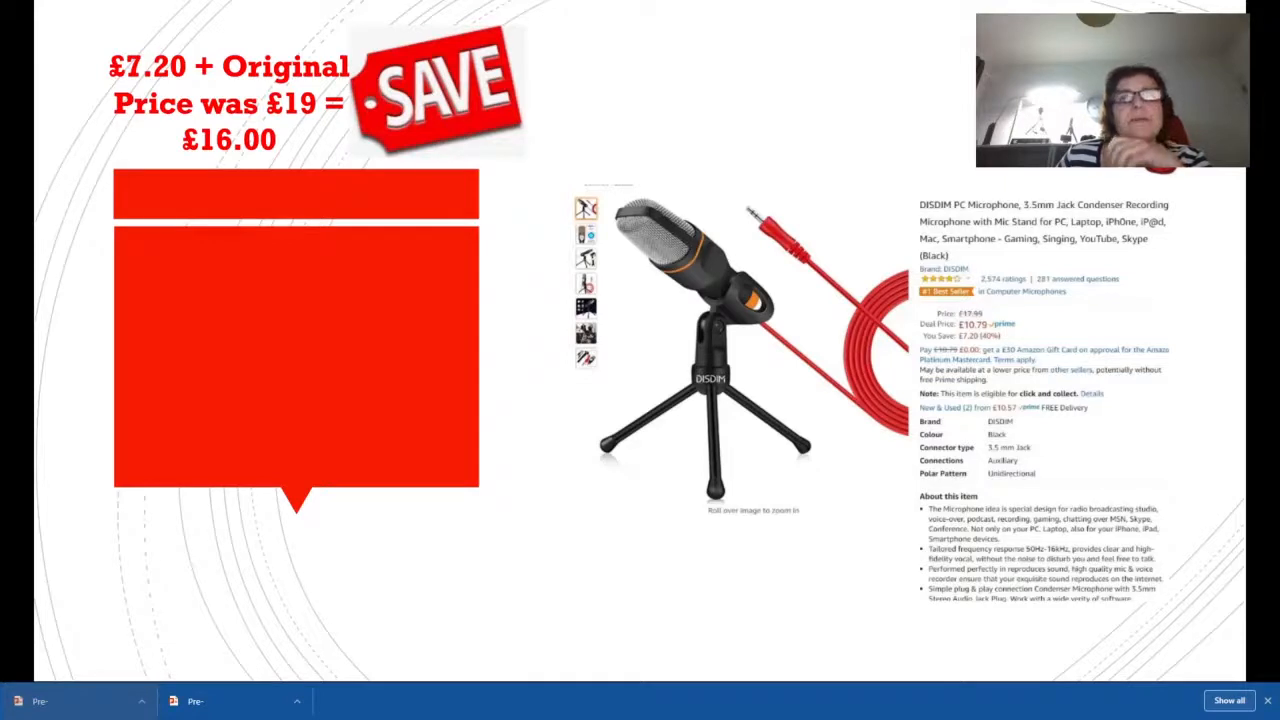
{"action": "mouse_move", "coordinate": [758, 508]}
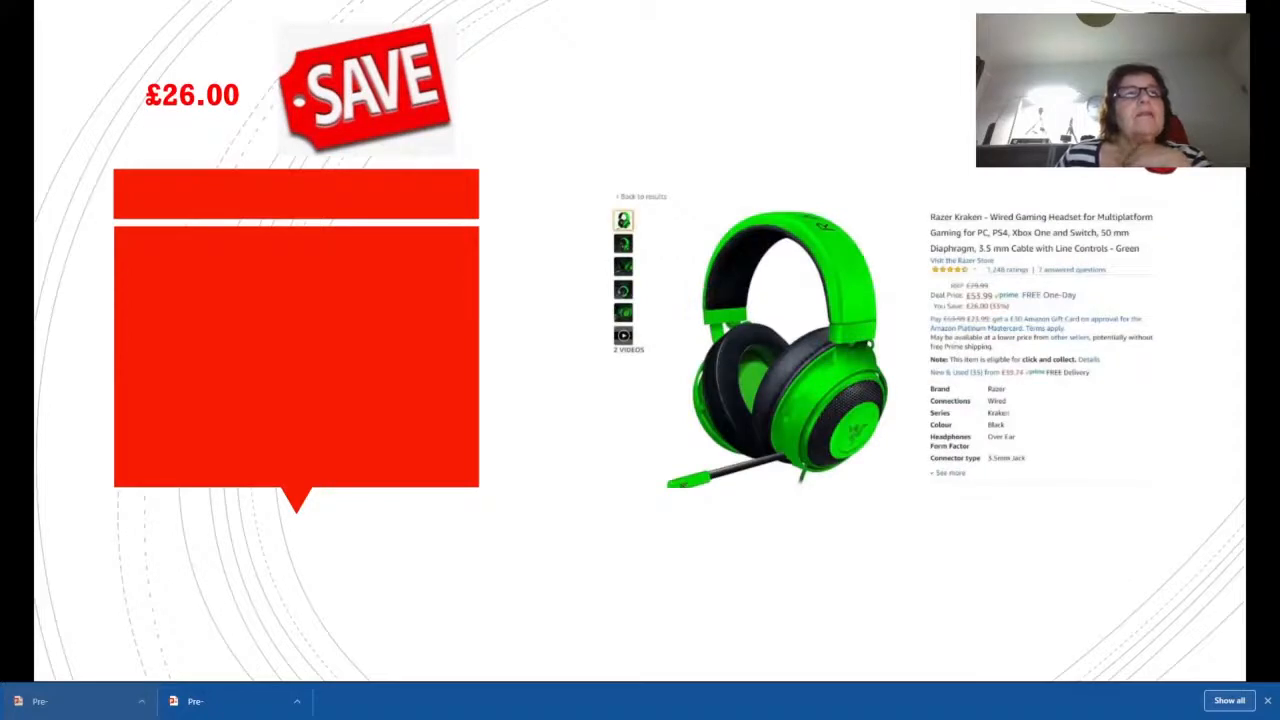
{"action": "mouse_move", "coordinate": [784, 528]}
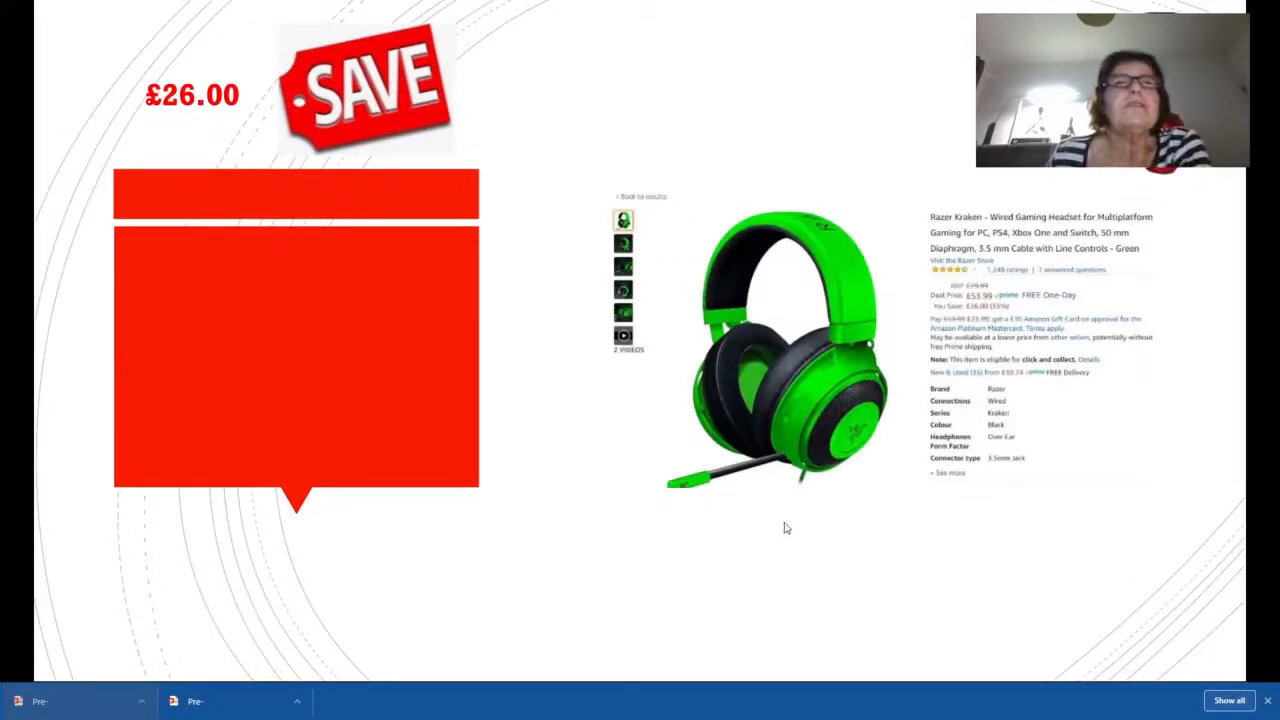
{"action": "mouse_move", "coordinate": [784, 520]}
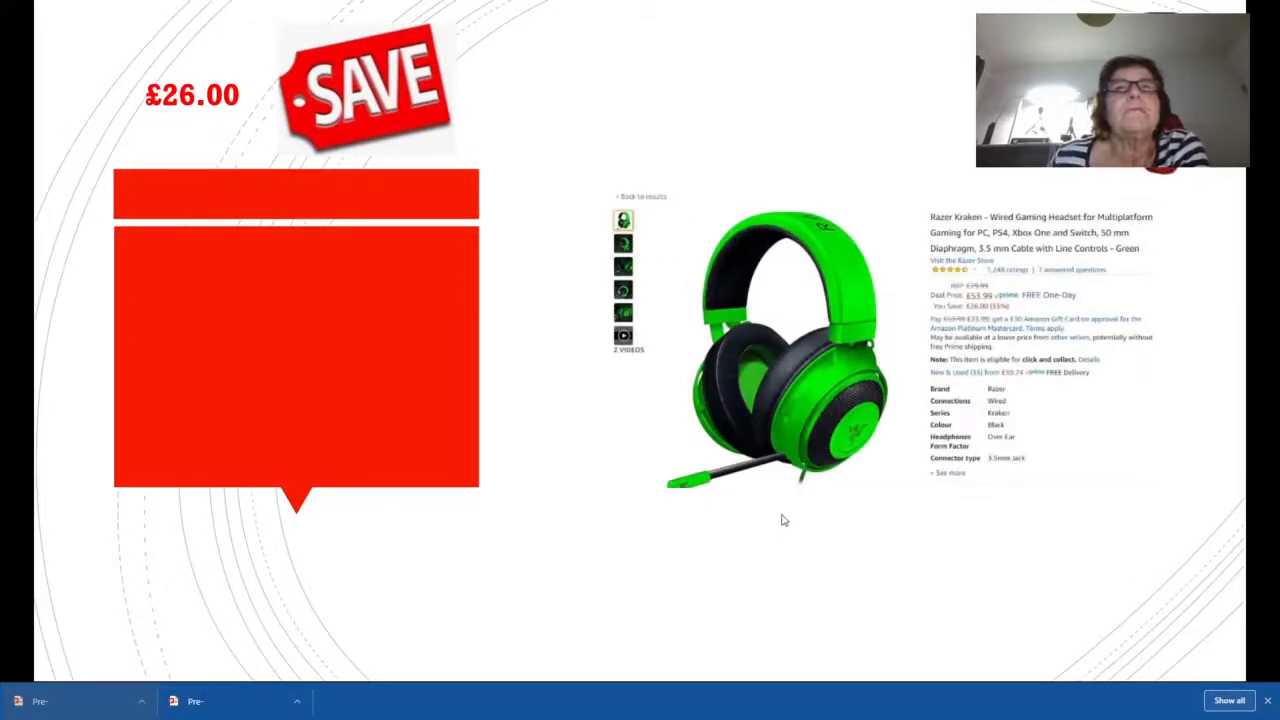
{"action": "mouse_move", "coordinate": [784, 528]}
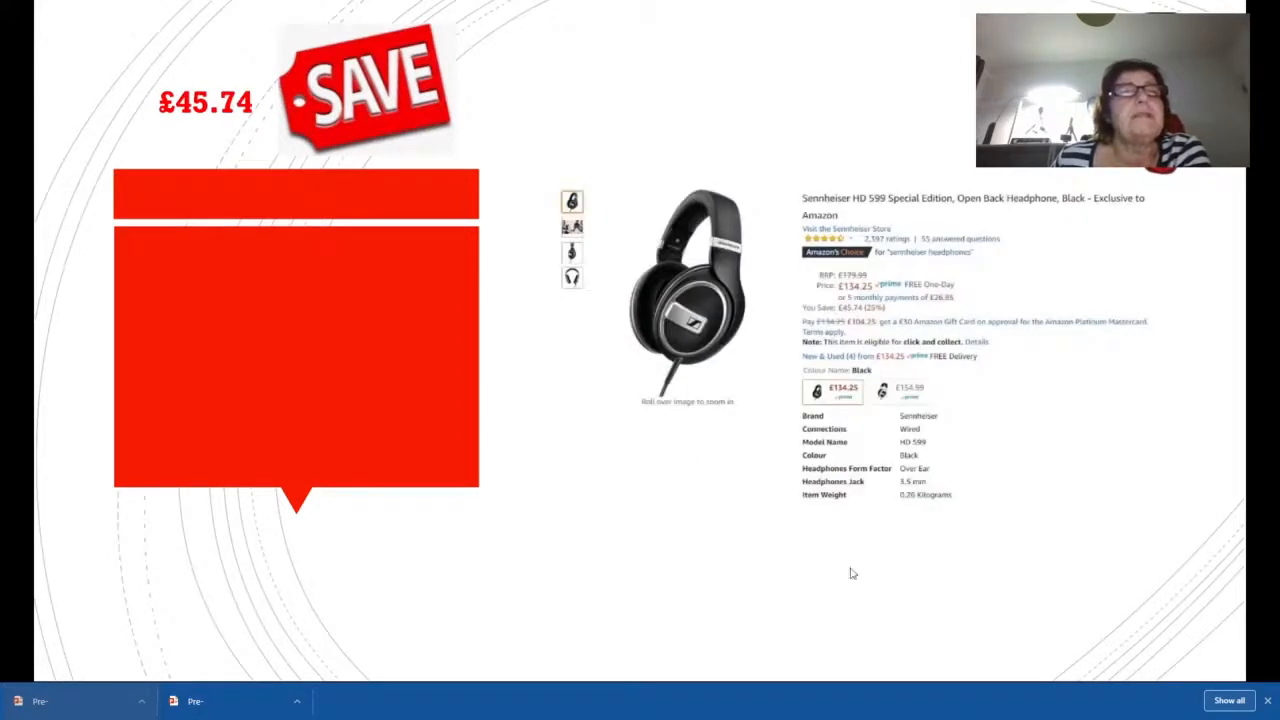
{"action": "mouse_move", "coordinate": [1036, 540]}
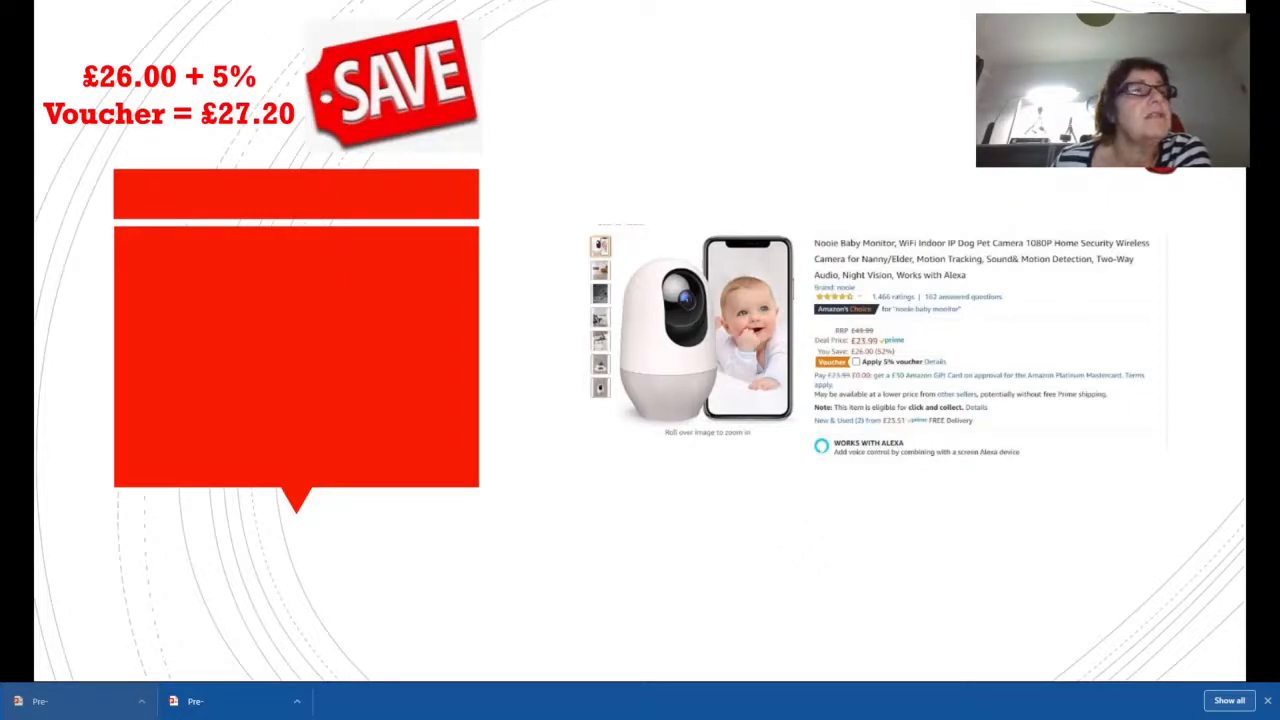
{"action": "mouse_move", "coordinate": [780, 522]}
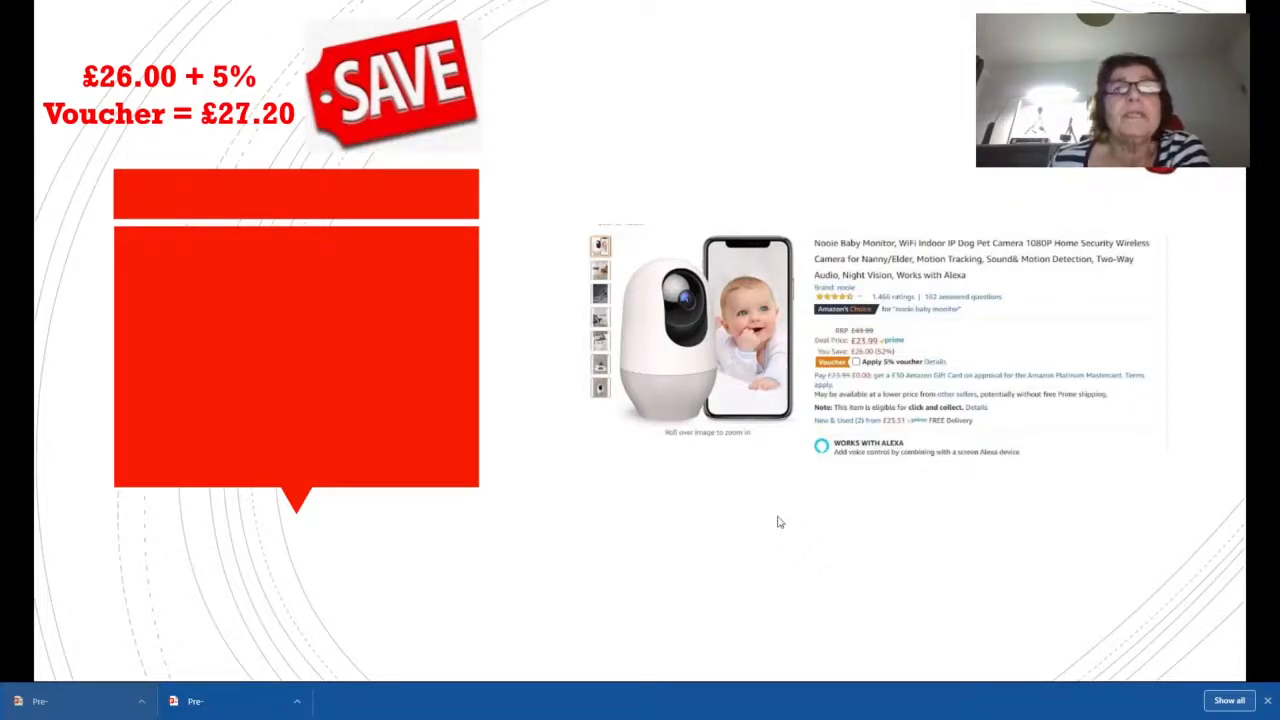